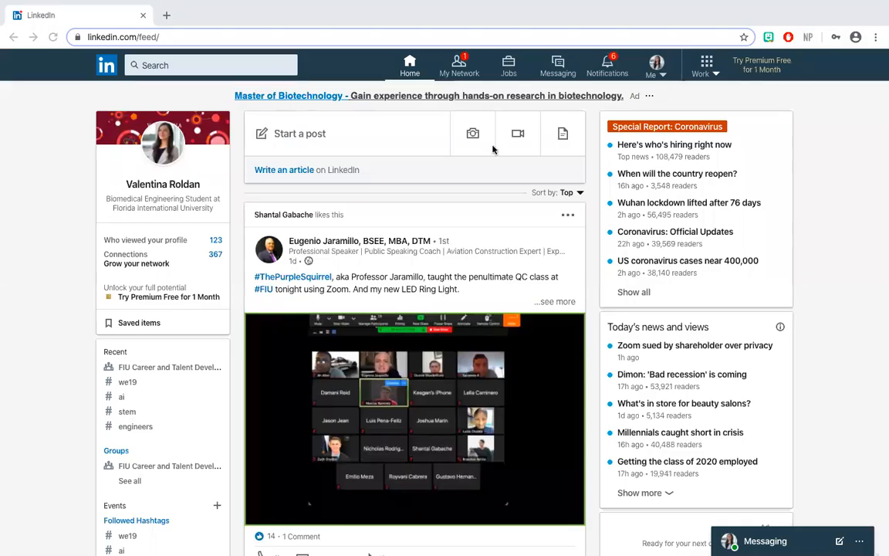
Start a post, dismiss the composer unposted, and bring up the Me account menu.
click(299, 132)
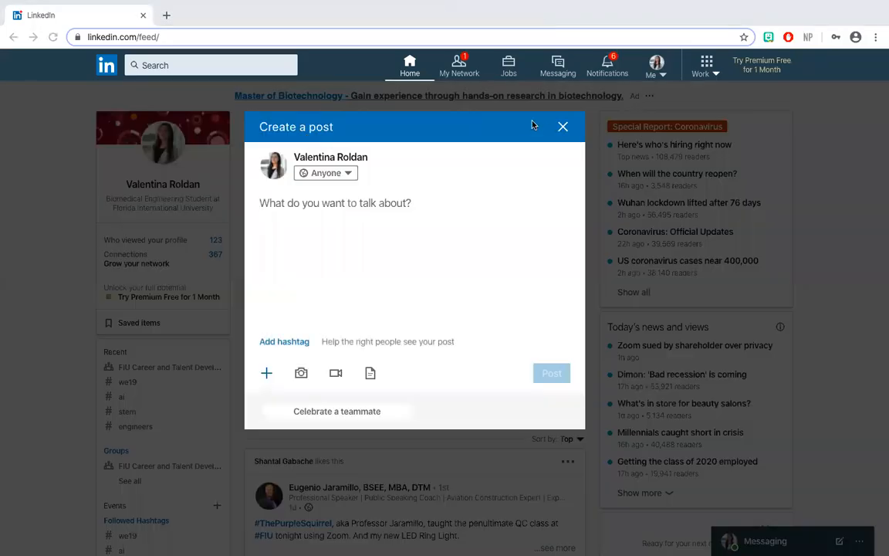
click(562, 126)
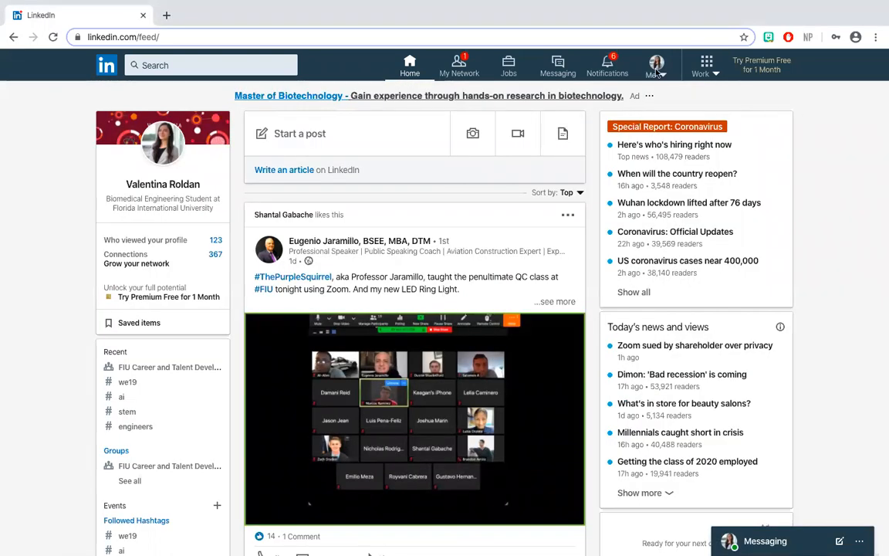
click(654, 65)
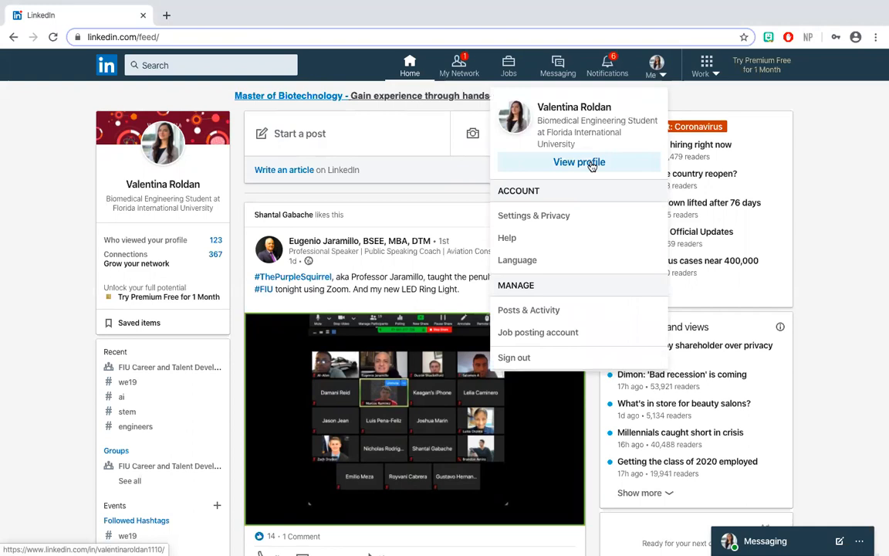
View the user's own profile and scroll through its About and Featured sections.
click(579, 162)
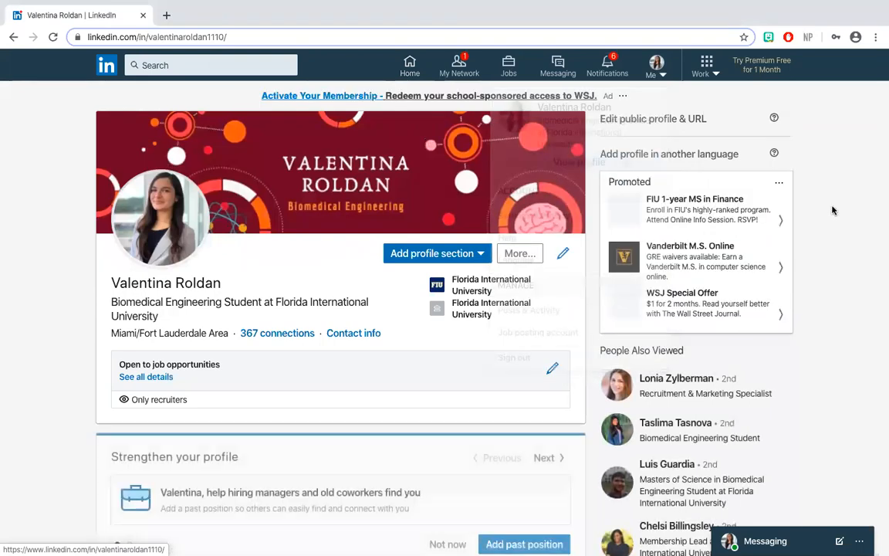
scroll(down, 3)
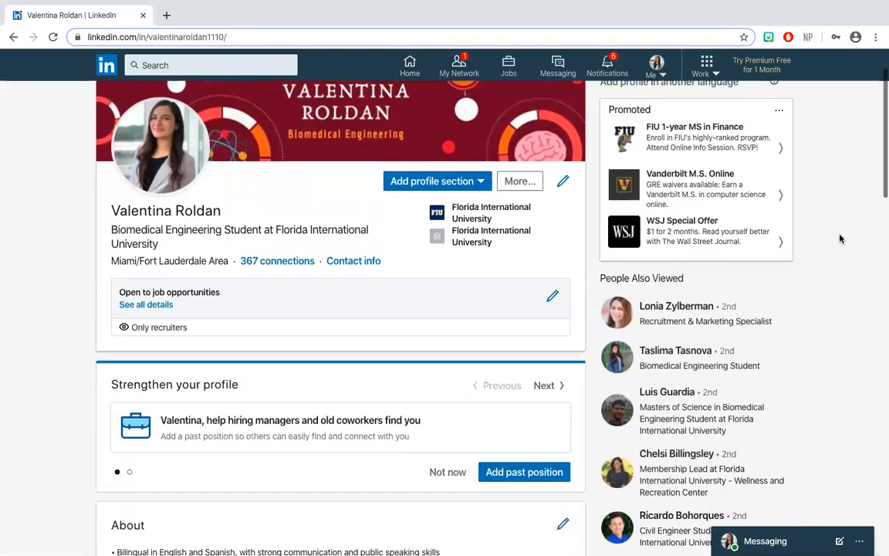
scroll(down, 3)
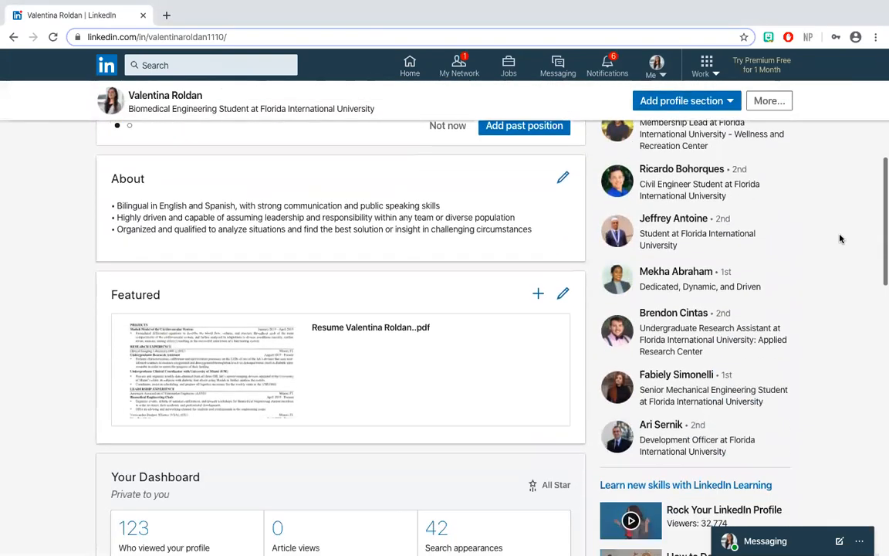
scroll(down, 3)
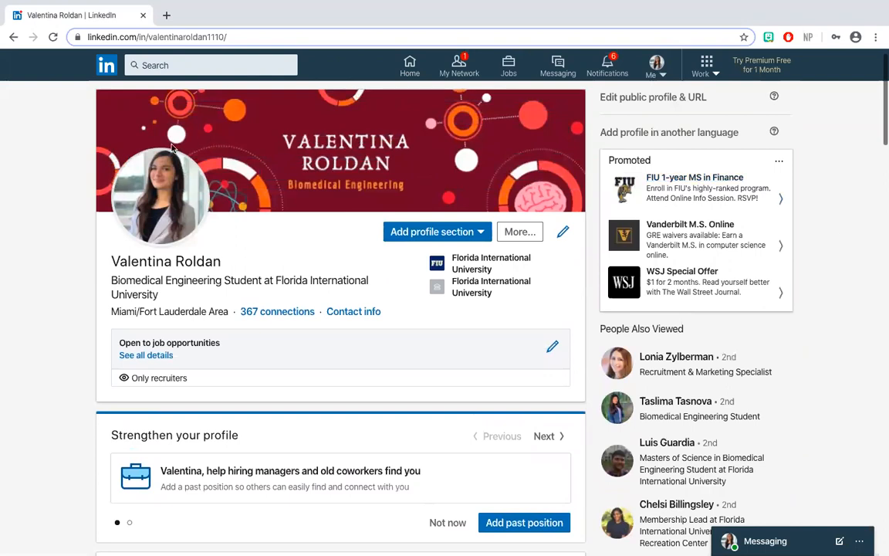
mouse_move(225, 268)
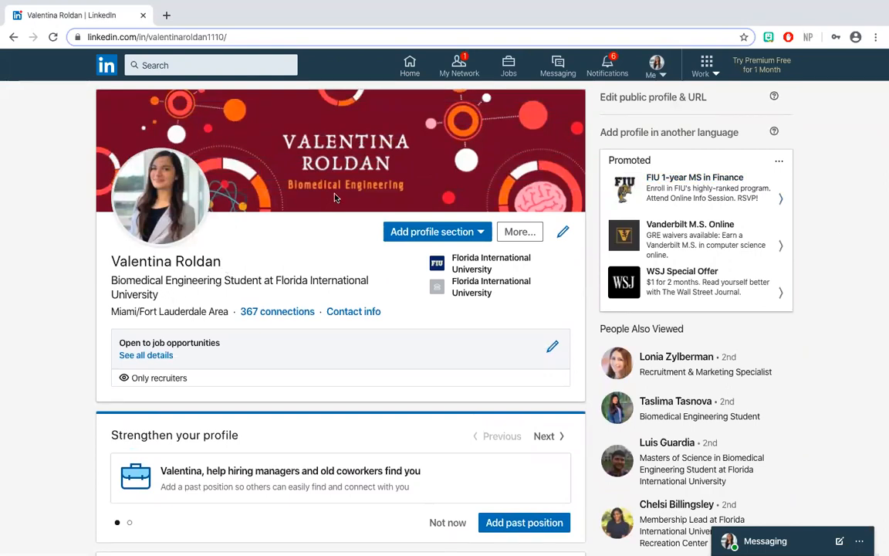
mouse_move(490, 285)
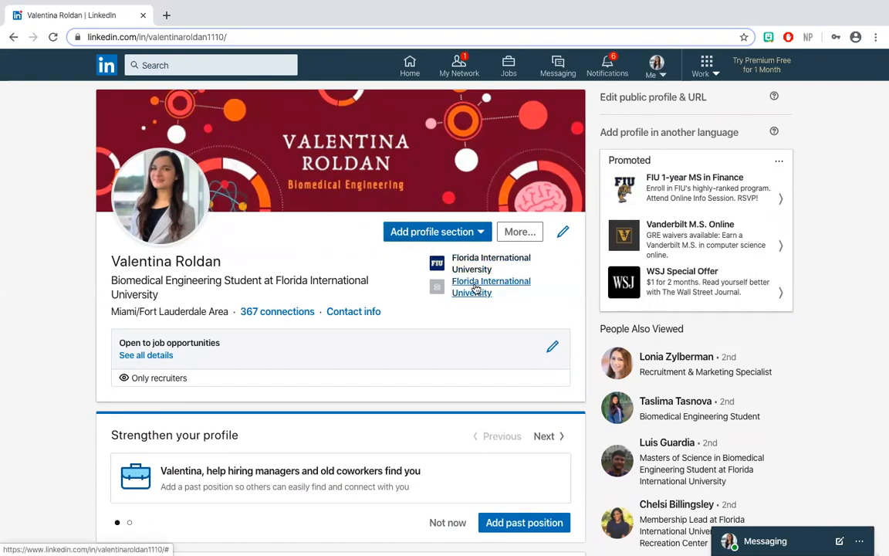
mouse_move(245, 358)
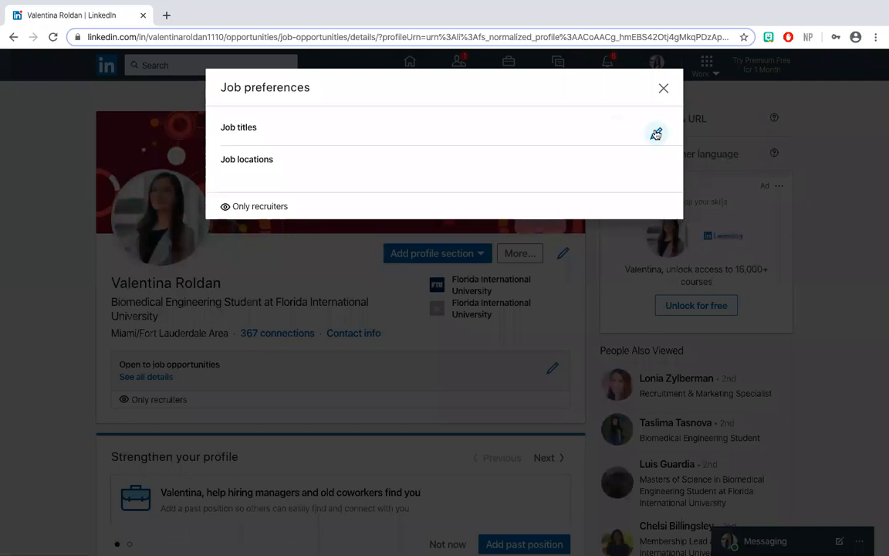
Close job preferences and try the profile photo zoom slider, returning it to the original level.
click(663, 88)
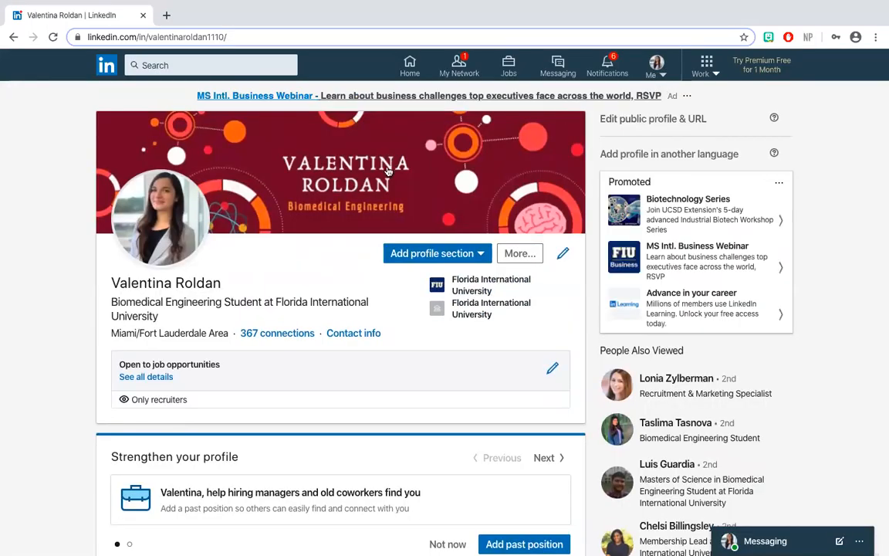
click(160, 216)
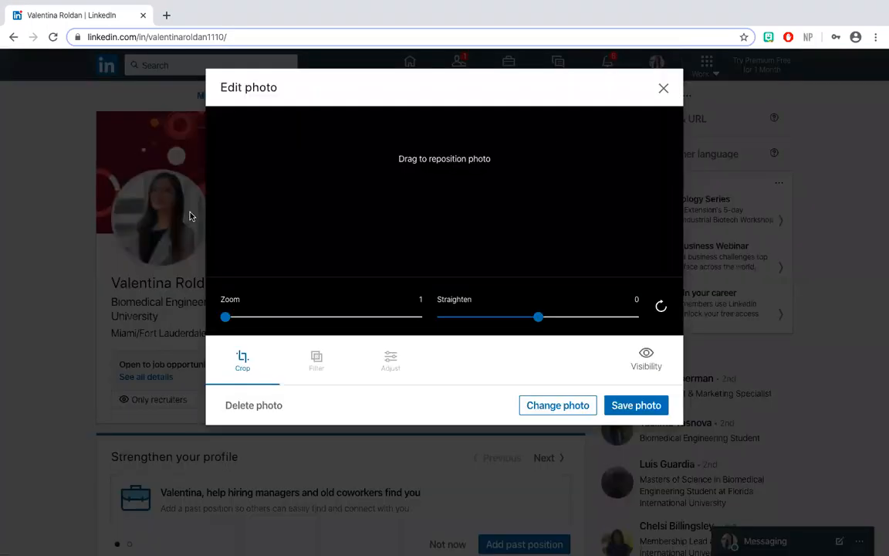
drag(226, 317, 238, 317)
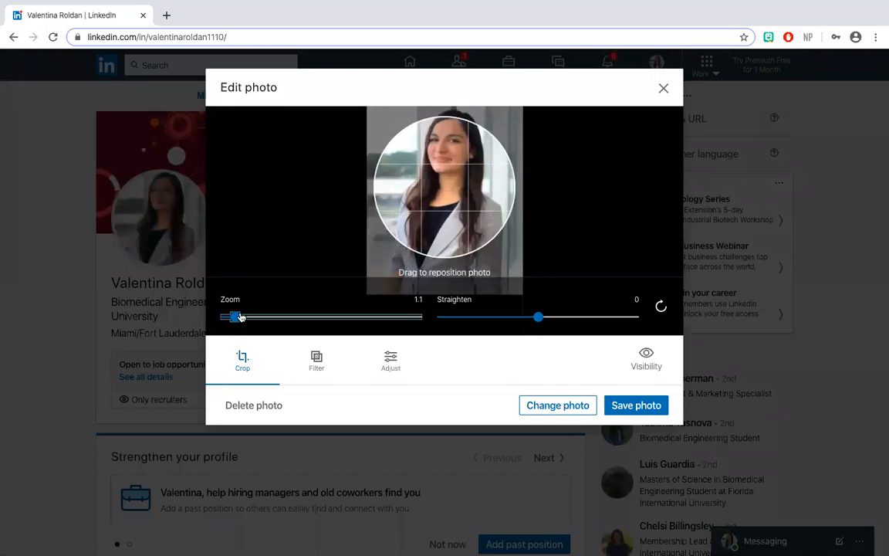
drag(234, 316, 226, 317)
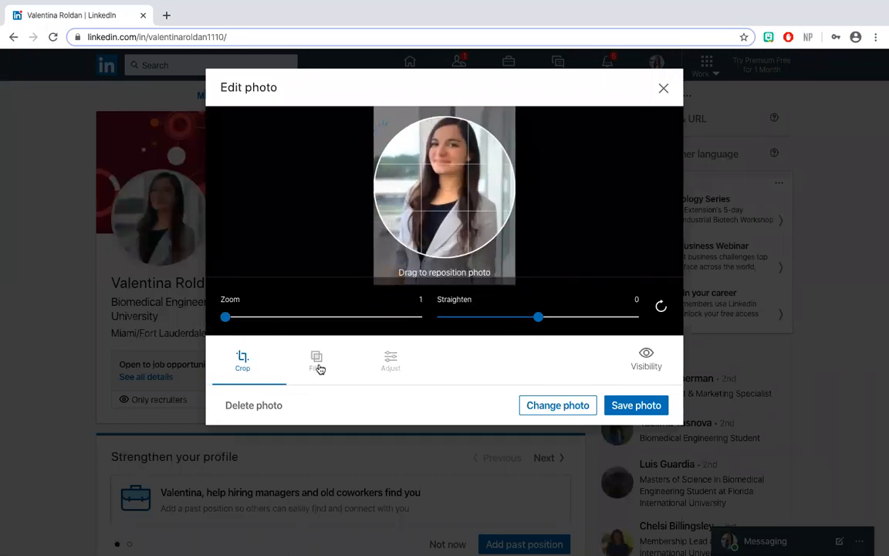
Browse the photo's Filter and Adjust options, then save the profile photo unchanged.
click(316, 361)
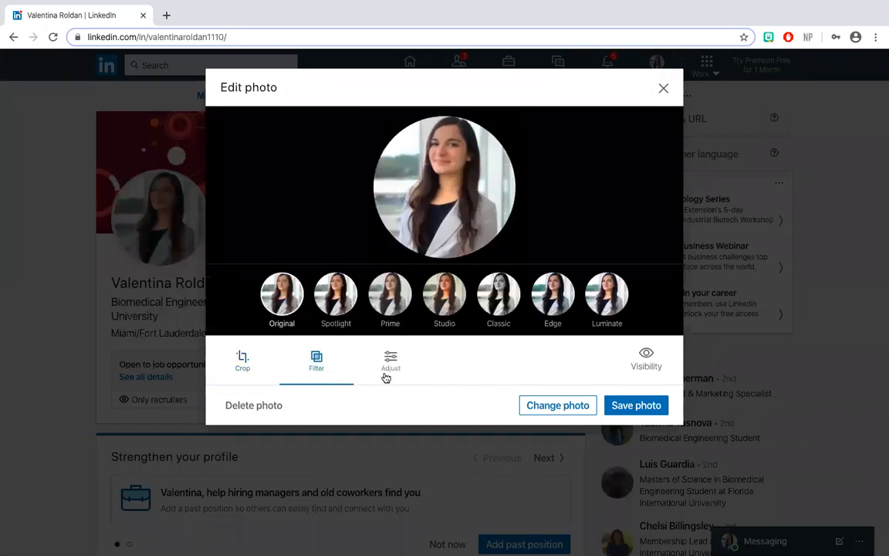
click(391, 361)
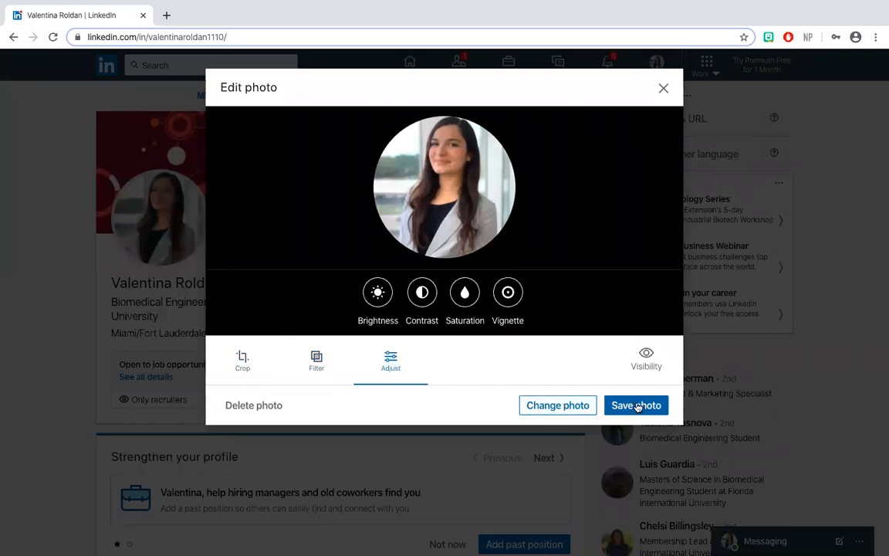
click(636, 404)
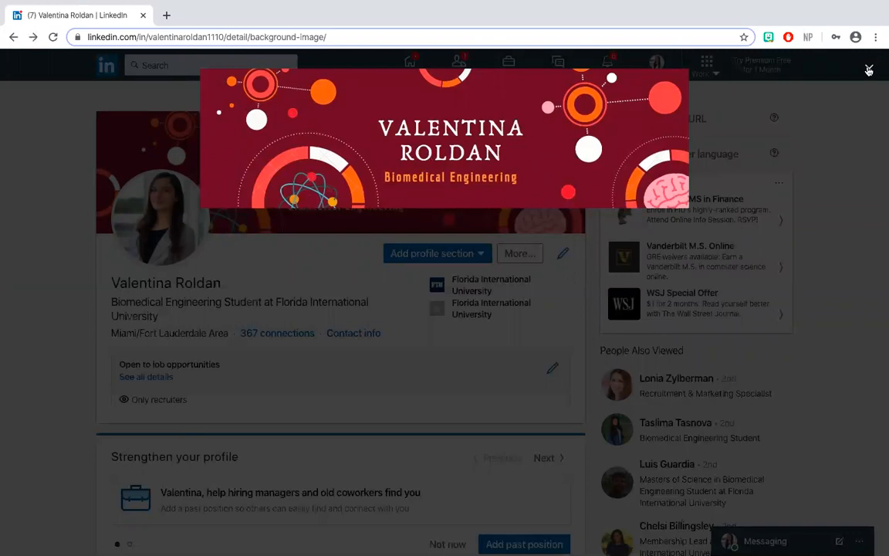
click(867, 71)
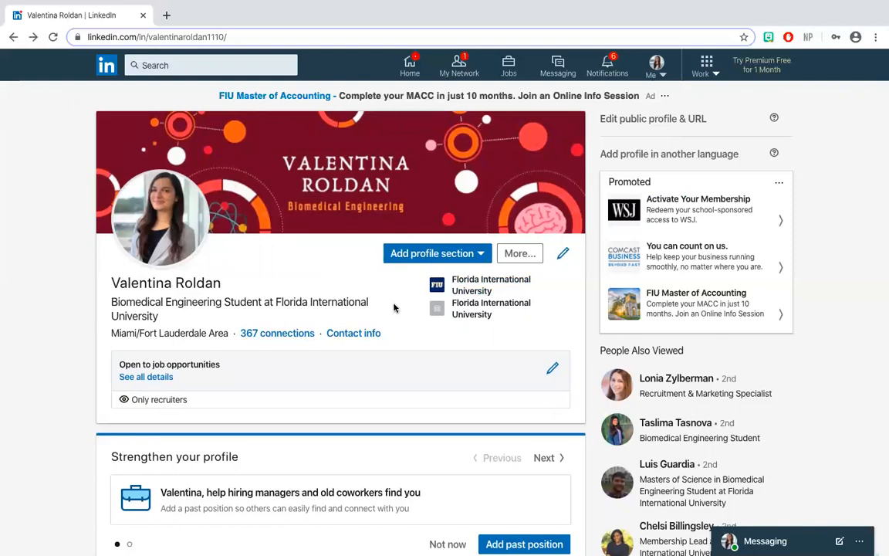
mouse_move(491, 309)
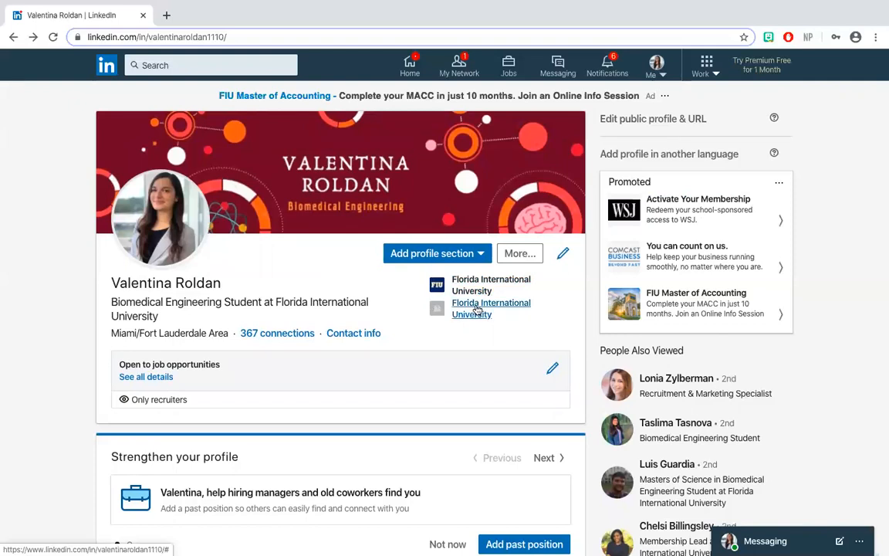
scroll(down, 3)
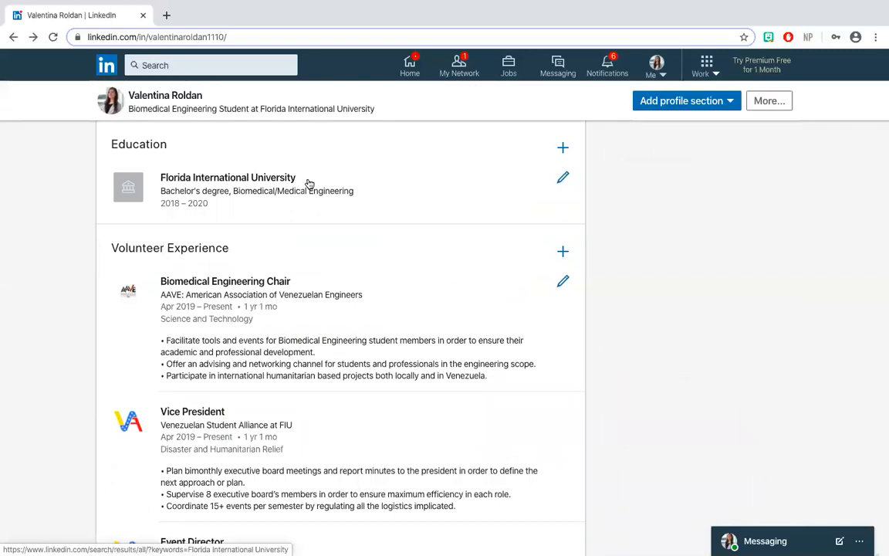
click(563, 178)
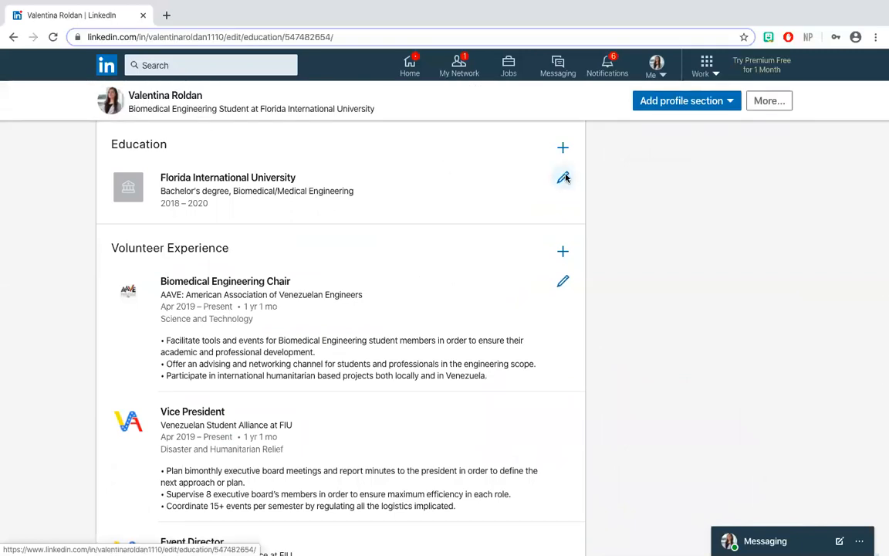
click(563, 177)
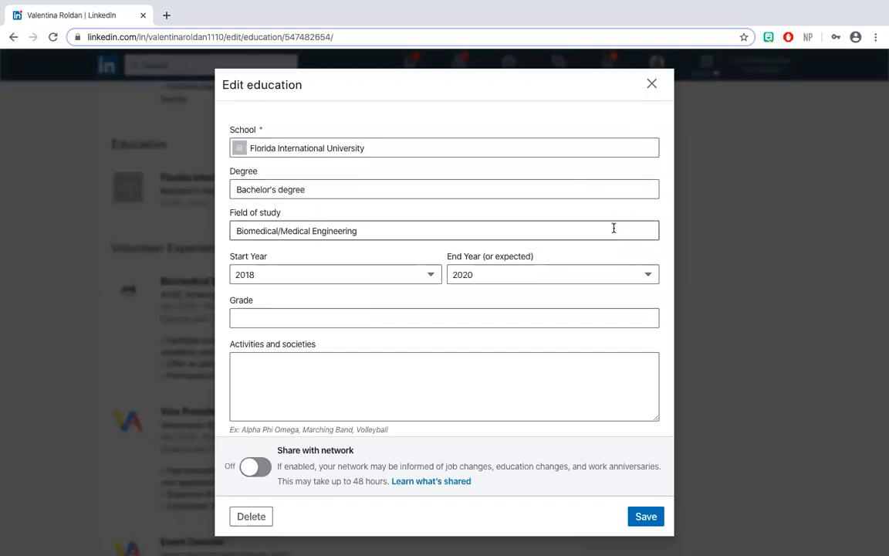
click(652, 83)
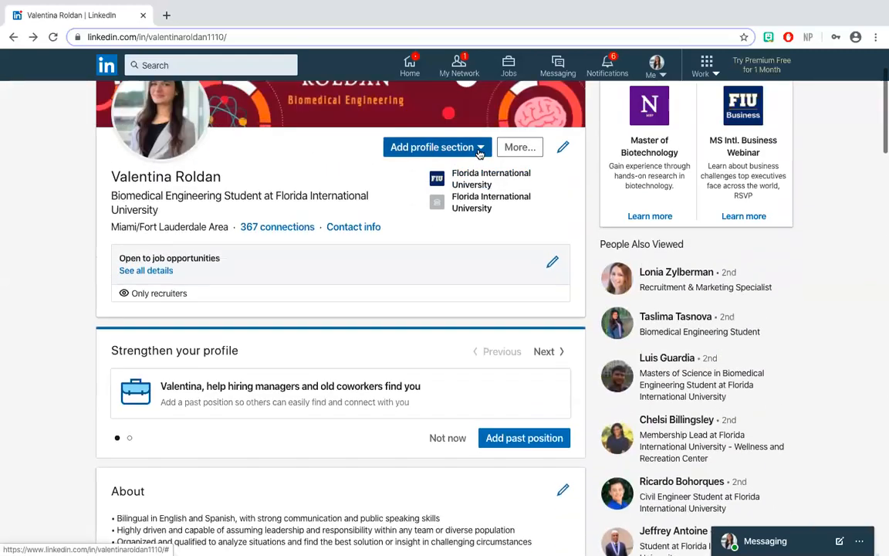
click(438, 147)
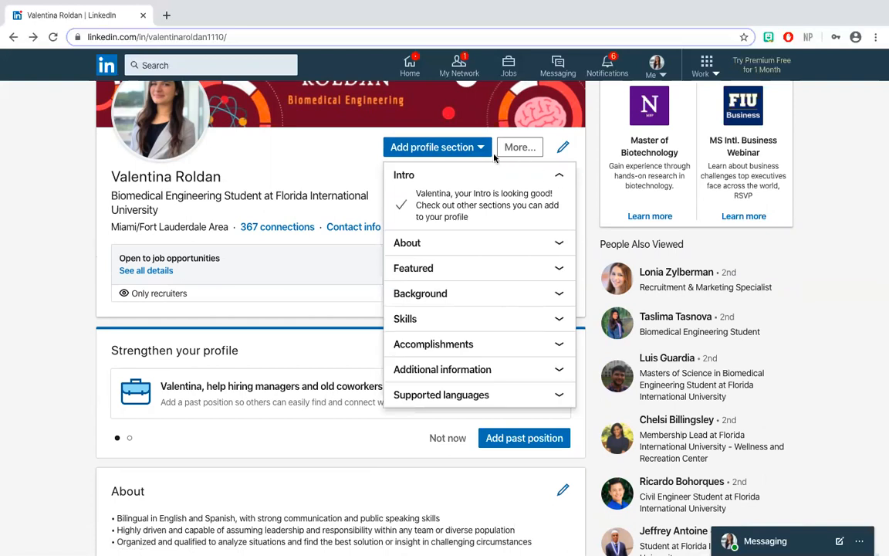
click(437, 147)
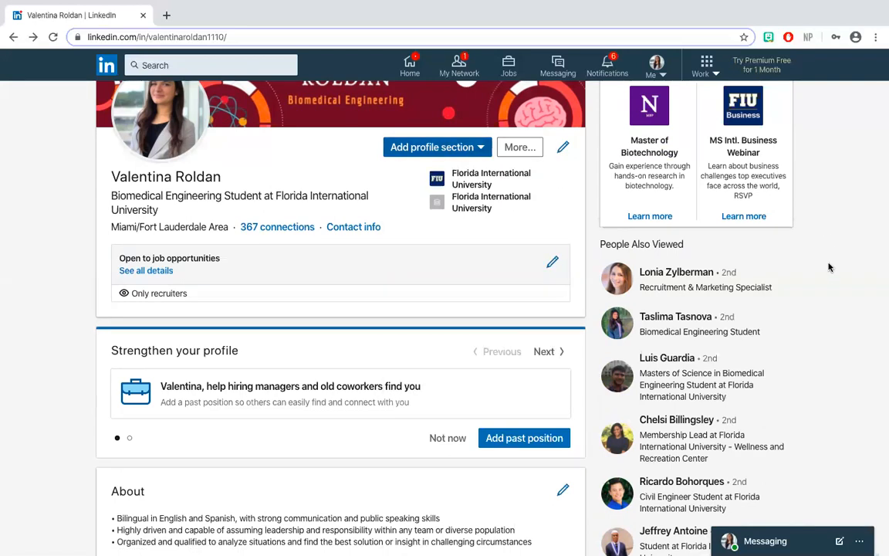
scroll(down, 3)
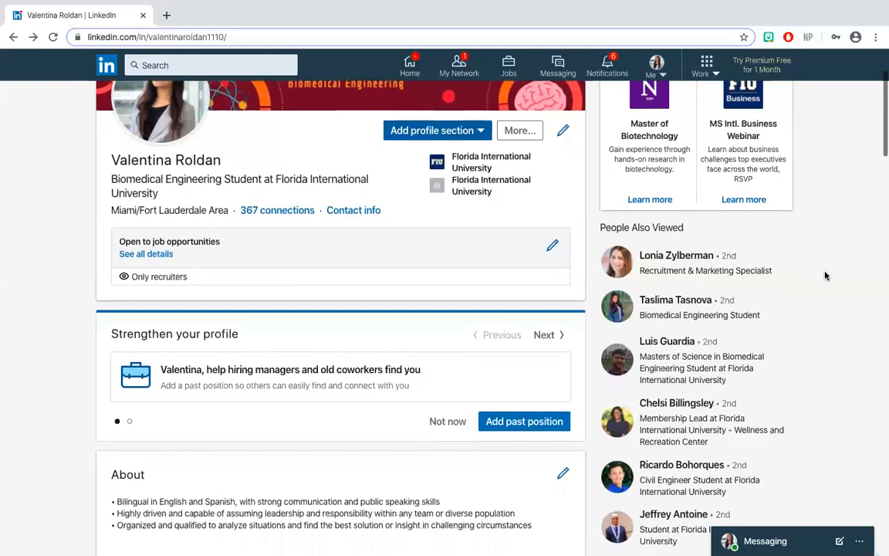
mouse_move(423, 365)
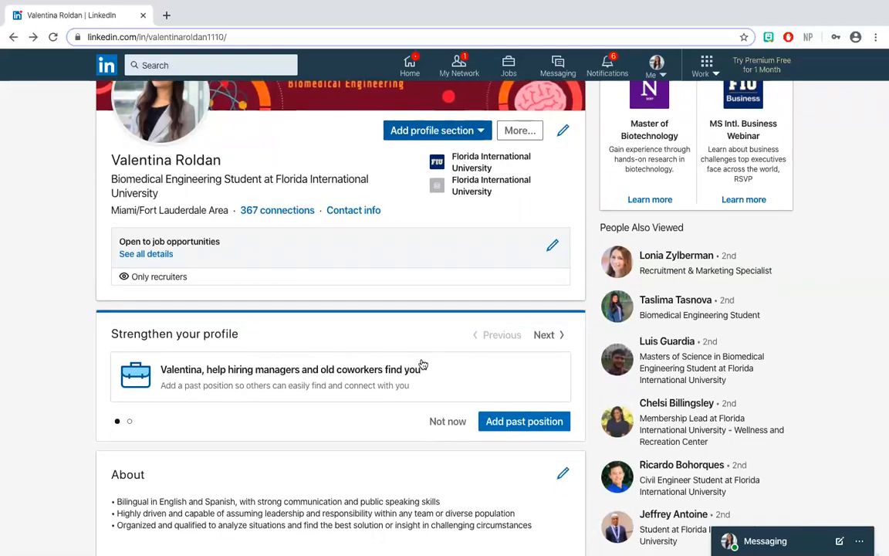
mouse_move(450, 376)
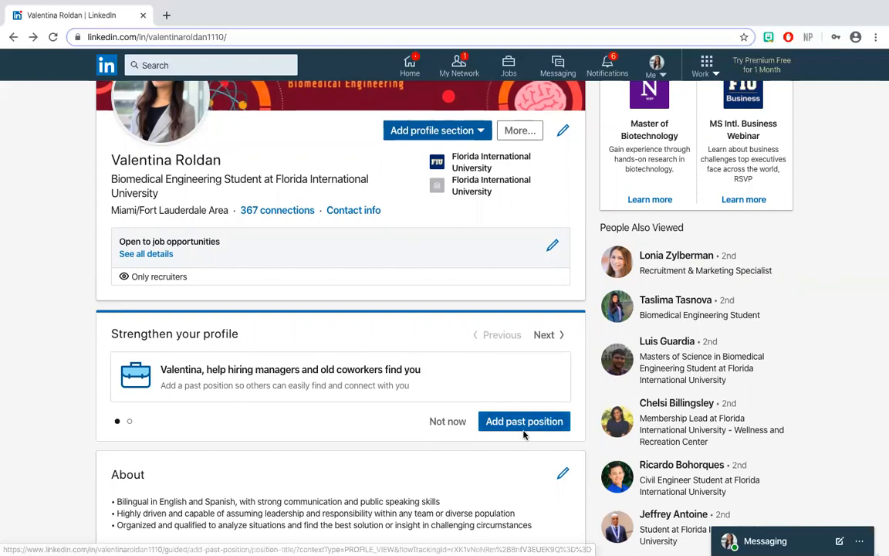
click(544, 333)
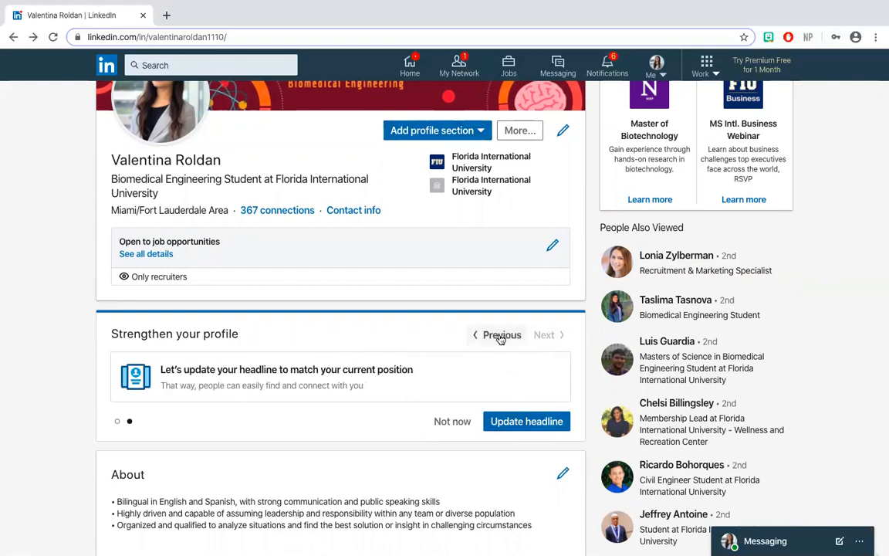
click(543, 333)
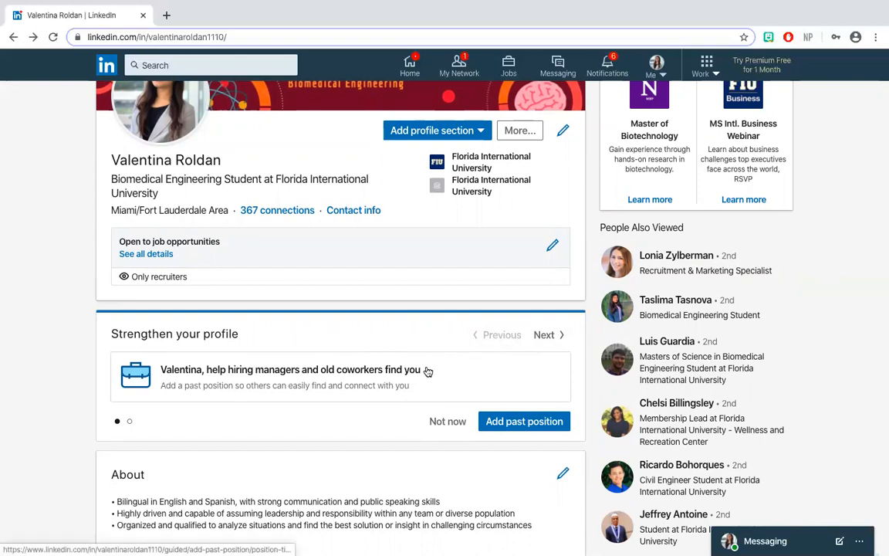
mouse_move(525, 420)
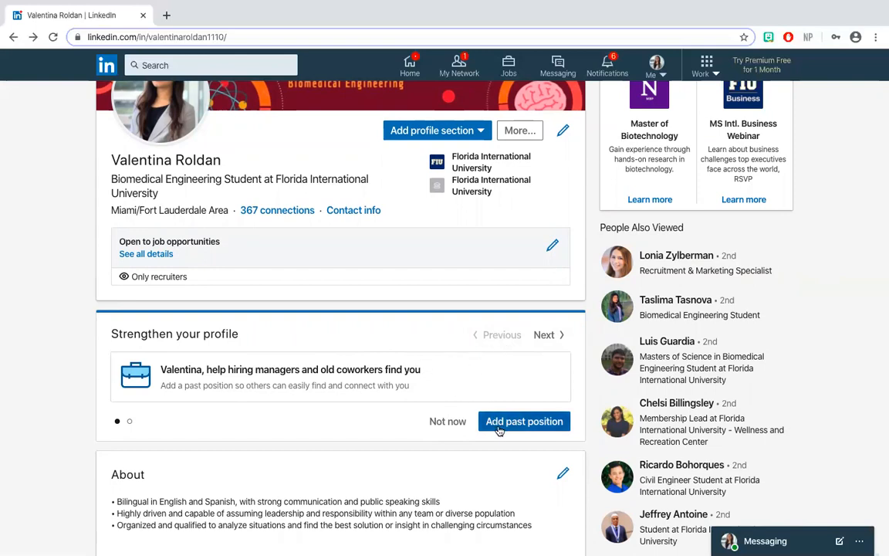
mouse_move(534, 451)
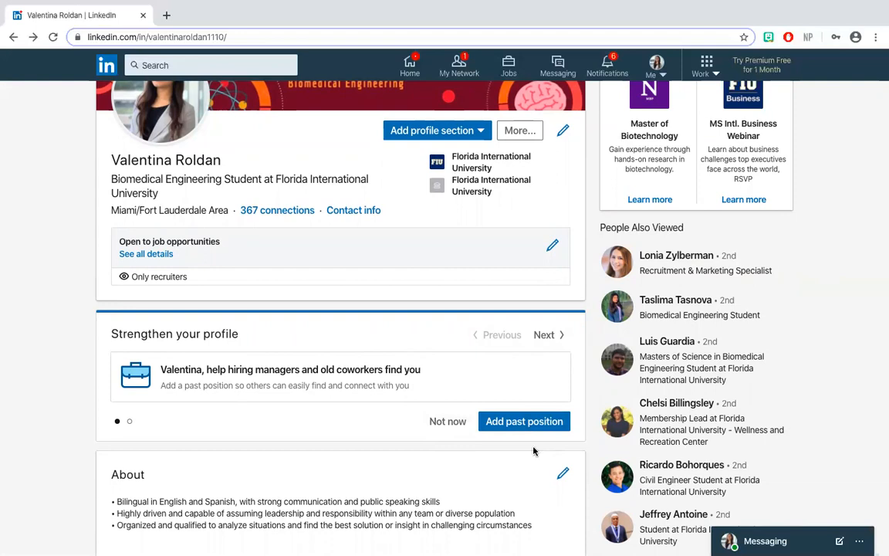
Review the About summary in its editor and close it without changes.
click(562, 473)
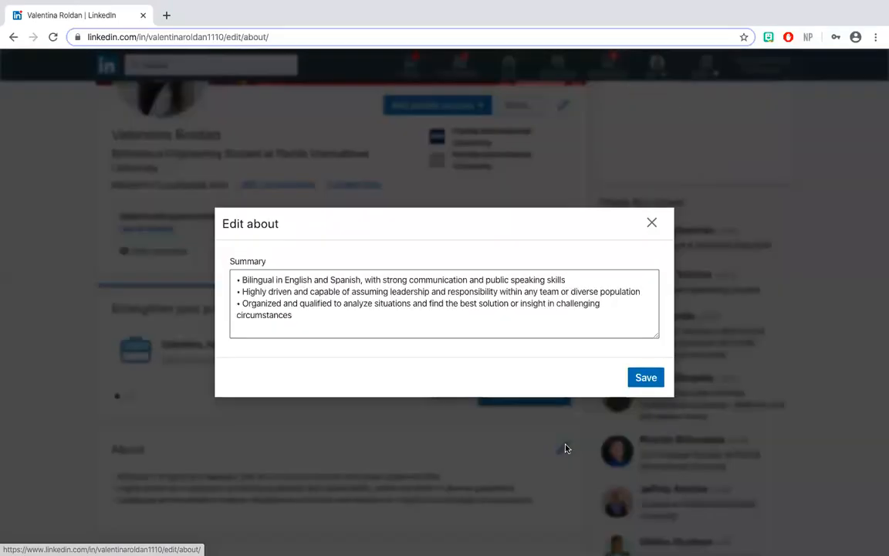
click(350, 317)
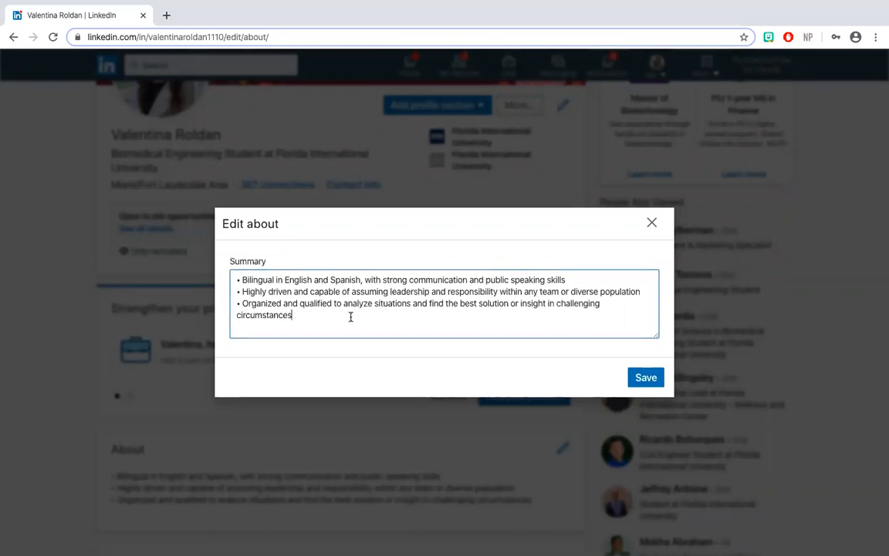
mouse_move(503, 313)
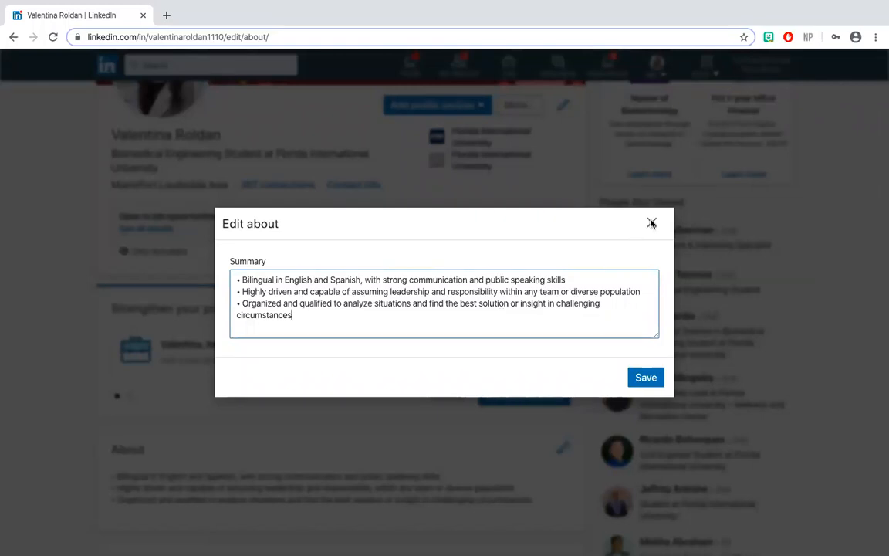
click(651, 222)
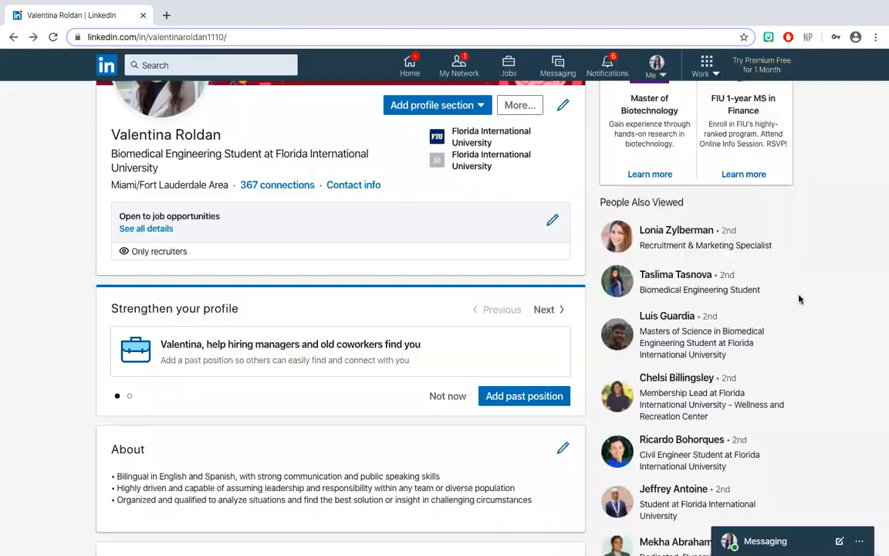
click(676, 444)
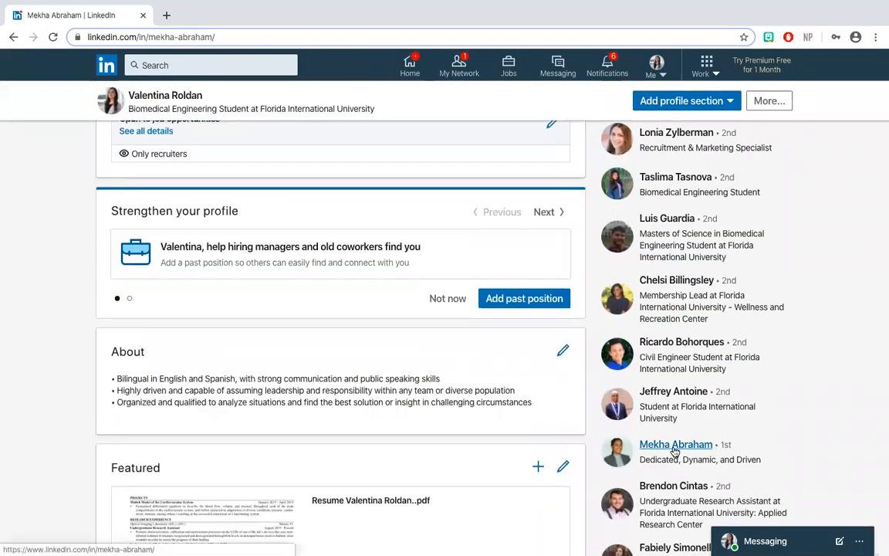
scroll(down, 3)
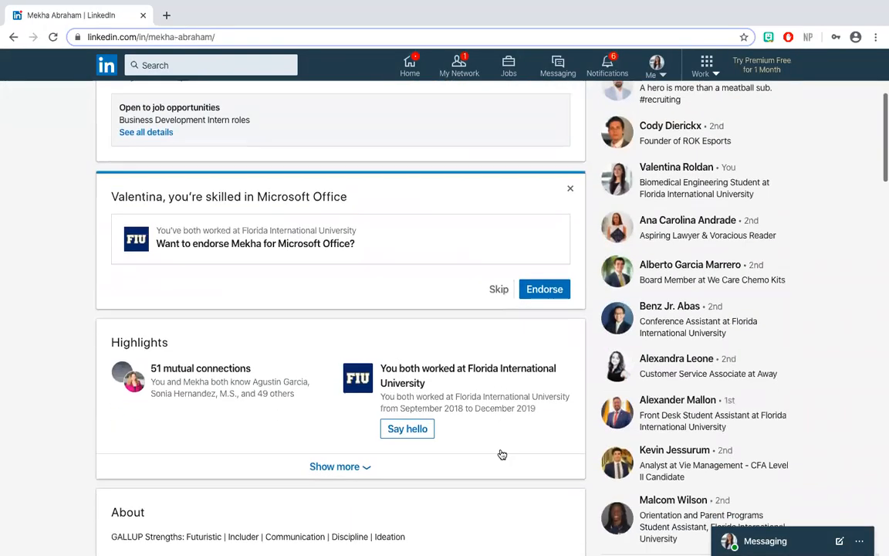